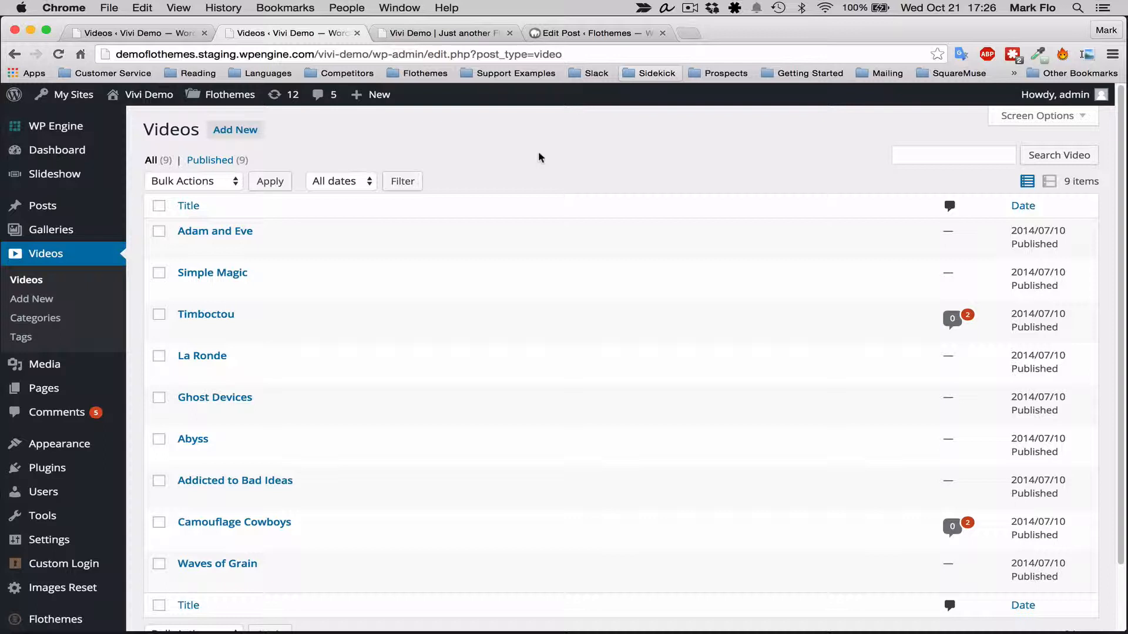
{"action": "mouse_move", "coordinate": [549, 169]}
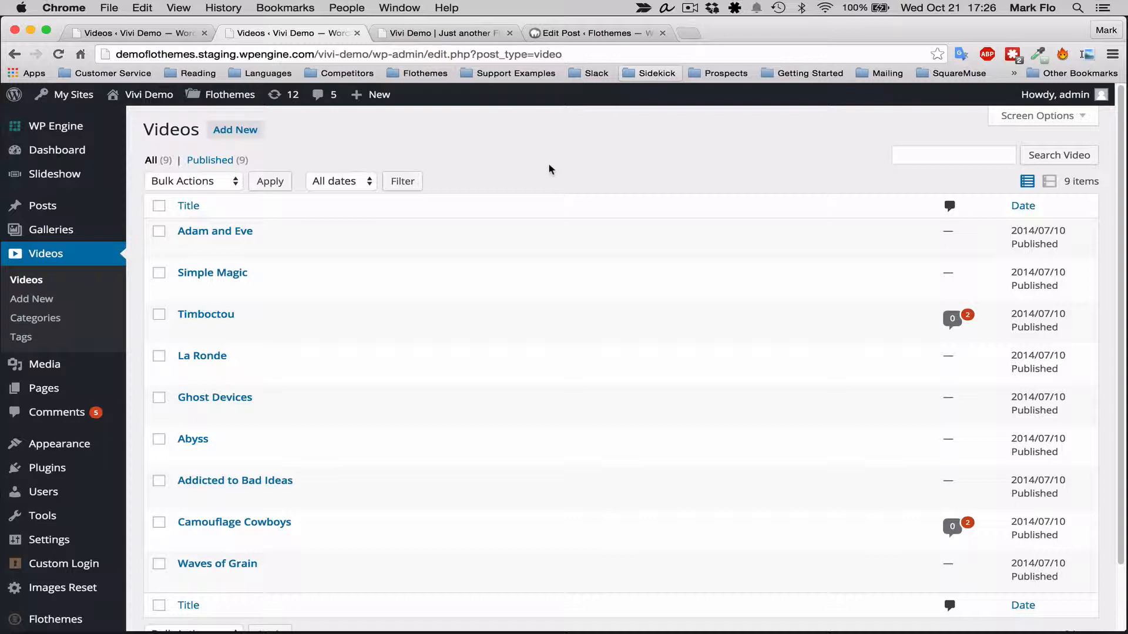
{"action": "mouse_move", "coordinate": [460, 156]}
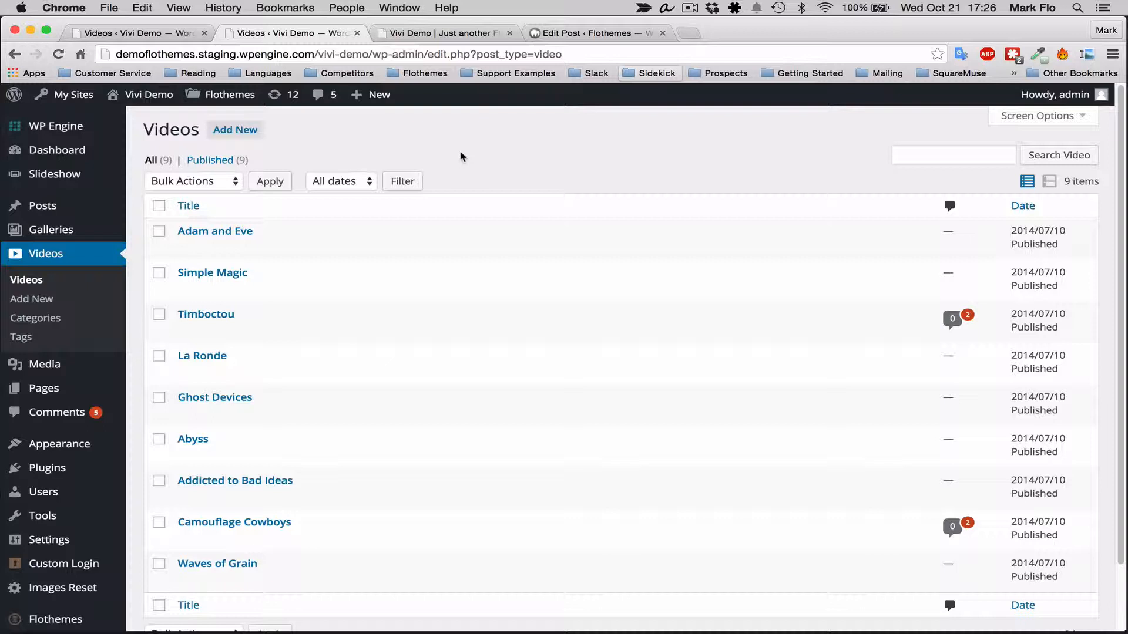
{"action": "mouse_move", "coordinate": [428, 156]}
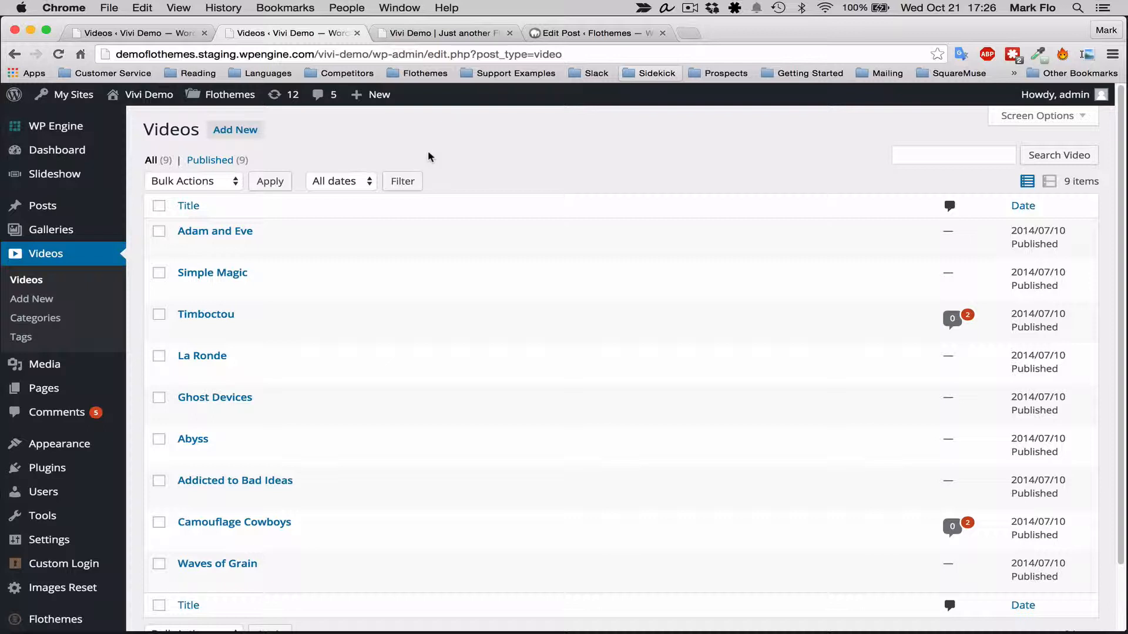
{"action": "mouse_move", "coordinate": [346, 145]}
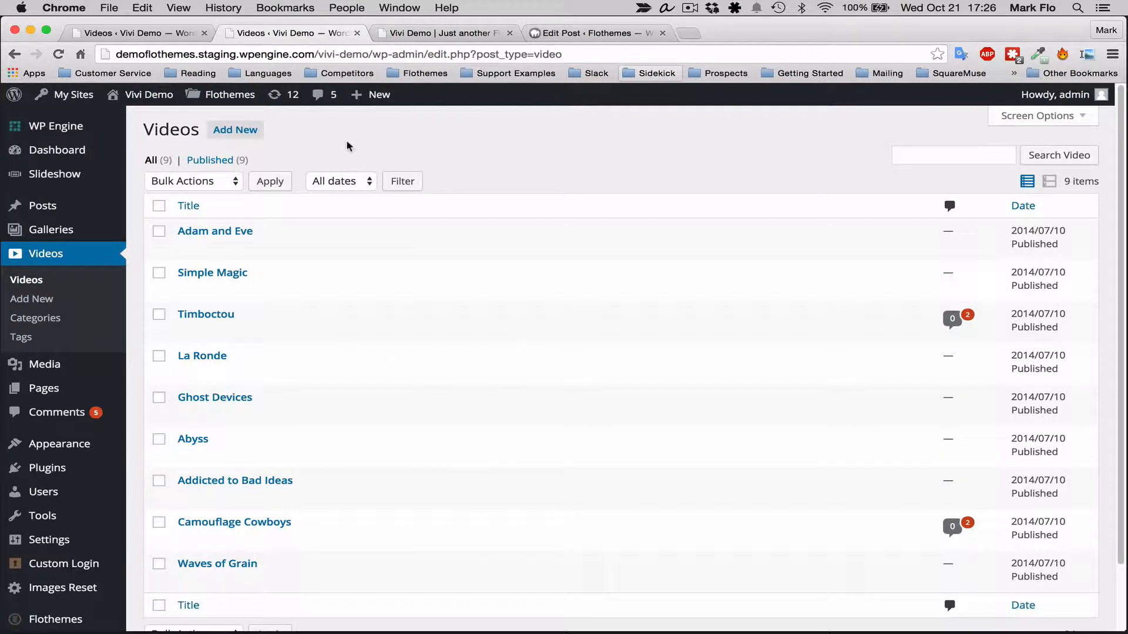
{"action": "mouse_move", "coordinate": [43, 205]}
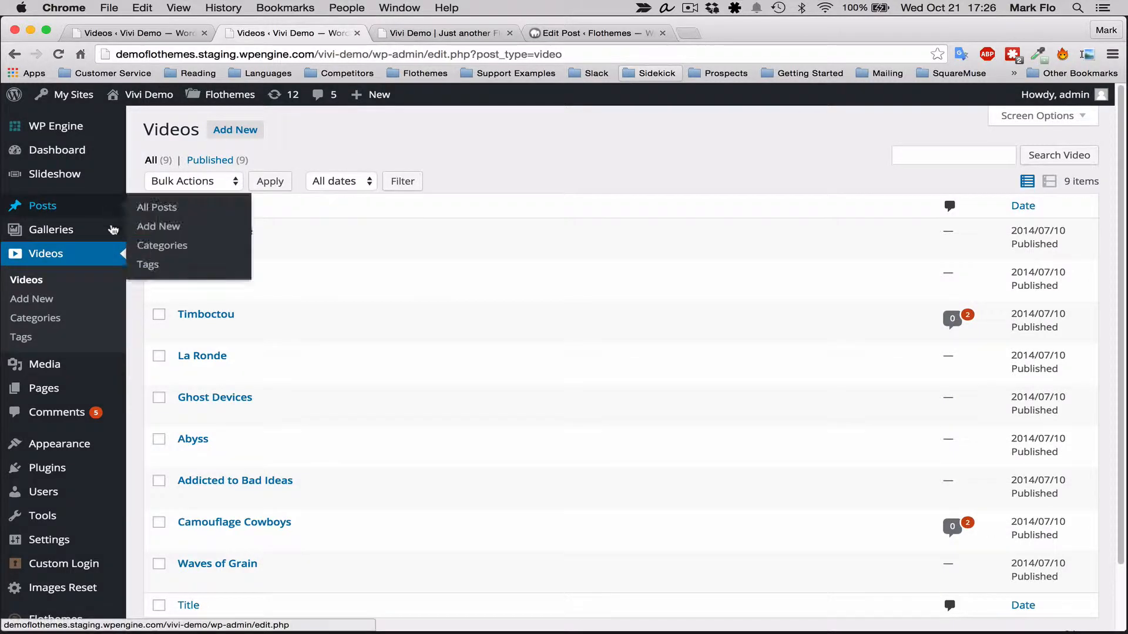
{"action": "mouse_move", "coordinate": [69, 261]}
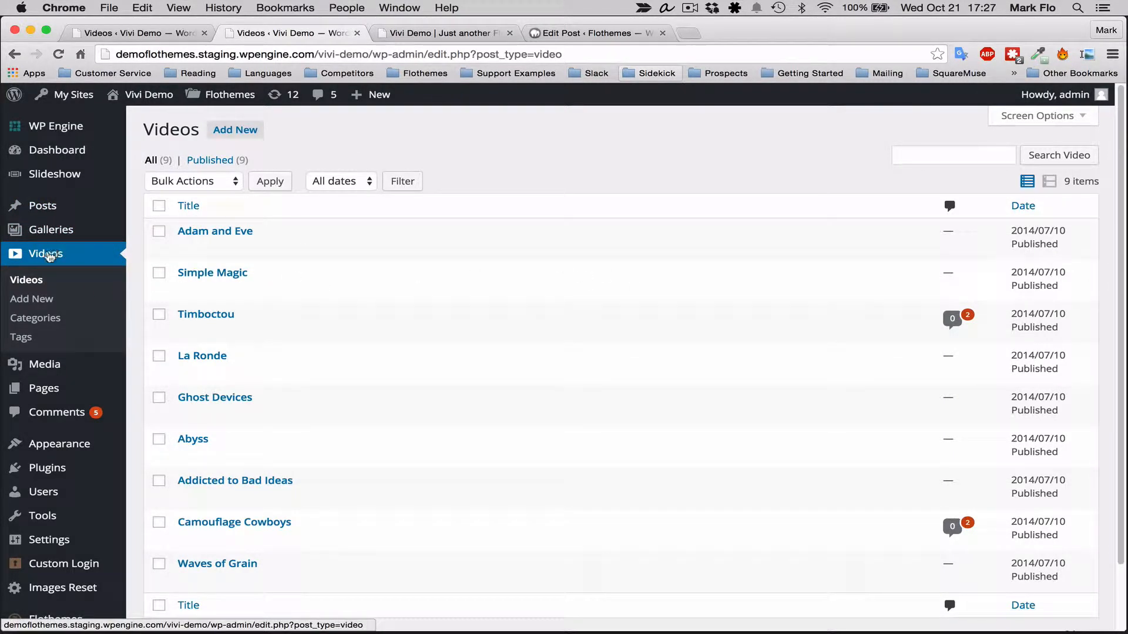
{"action": "mouse_move", "coordinate": [47, 257]}
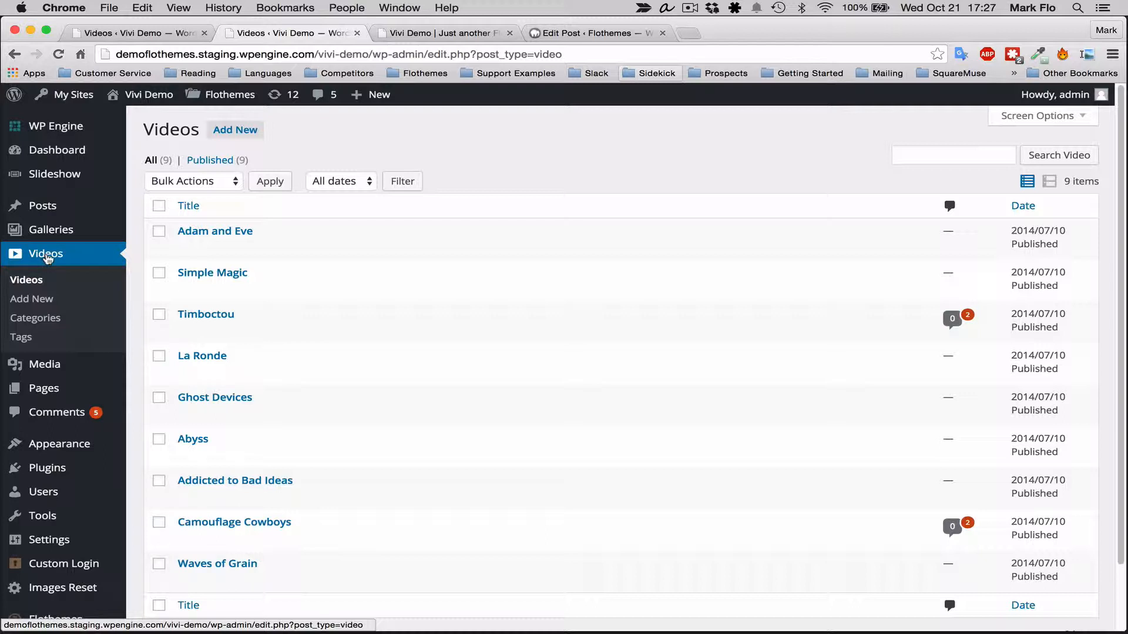
Step: Create a new video post titled 'My new video' with a short description
{"action": "left_click", "coordinate": [235, 130]}
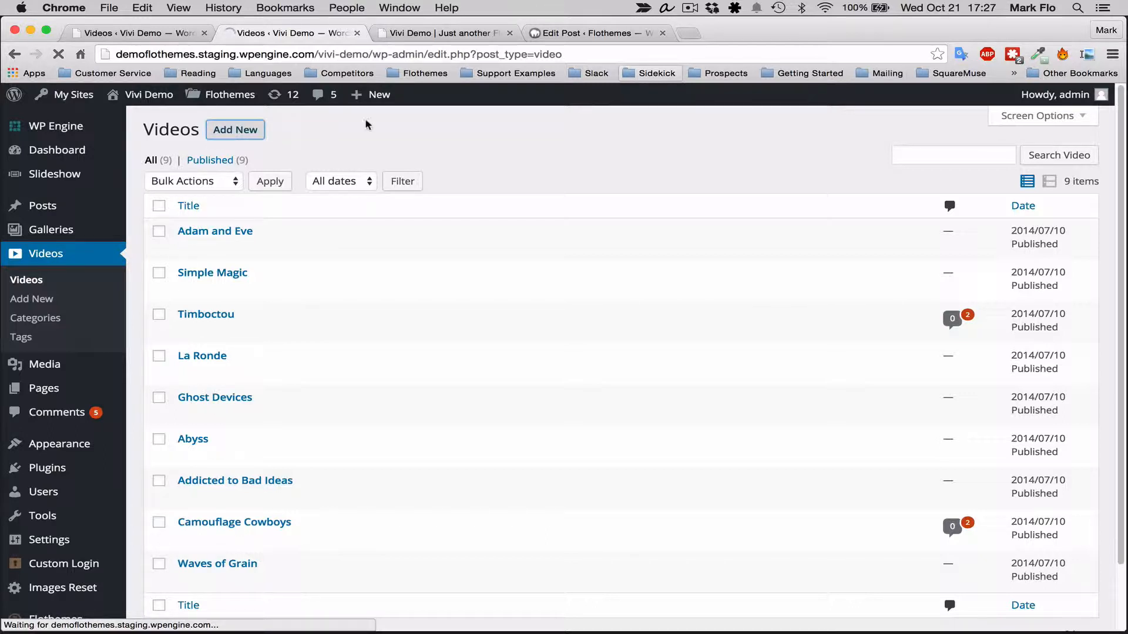
{"action": "left_click", "coordinate": [235, 129]}
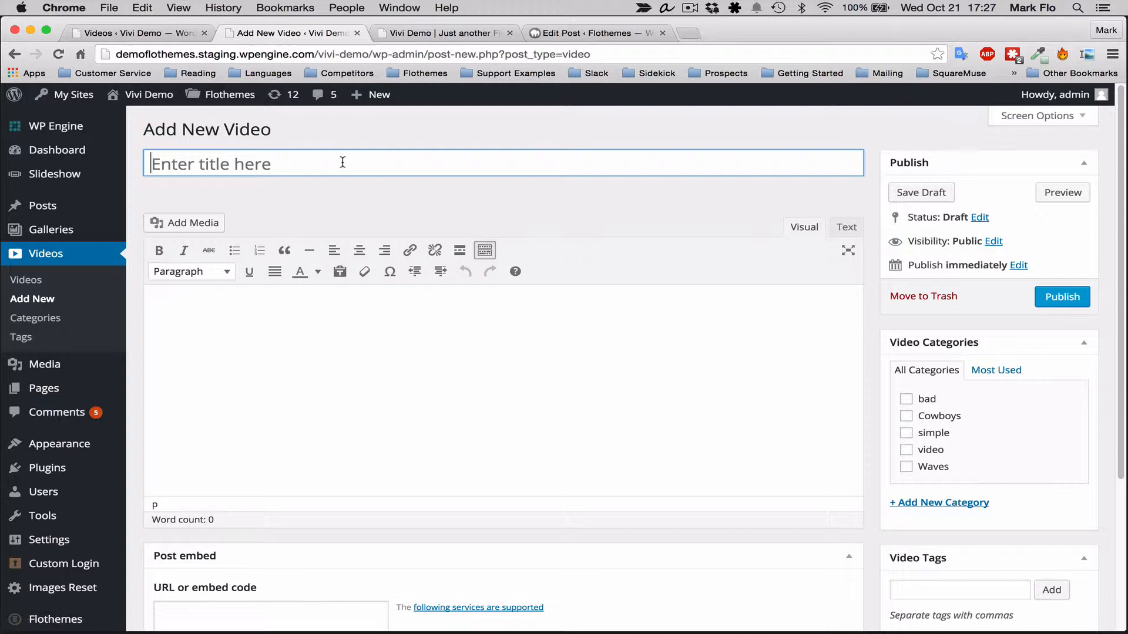
{"action": "left_click", "coordinate": [342, 162]}
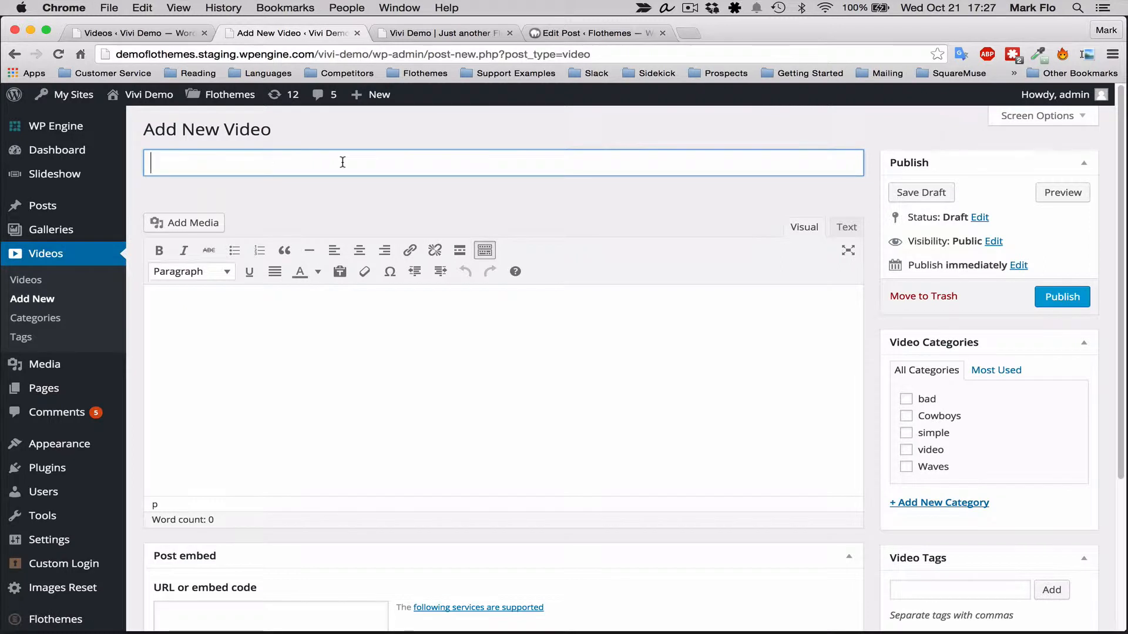
{"action": "type", "text": "My new v"}
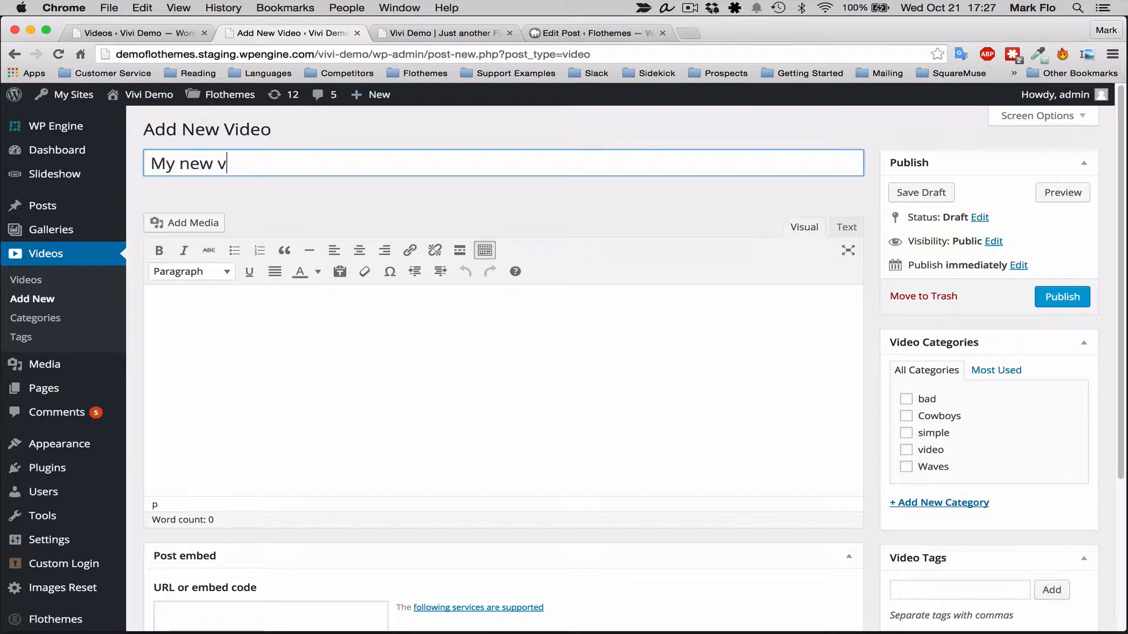
{"action": "type", "text": "d"}
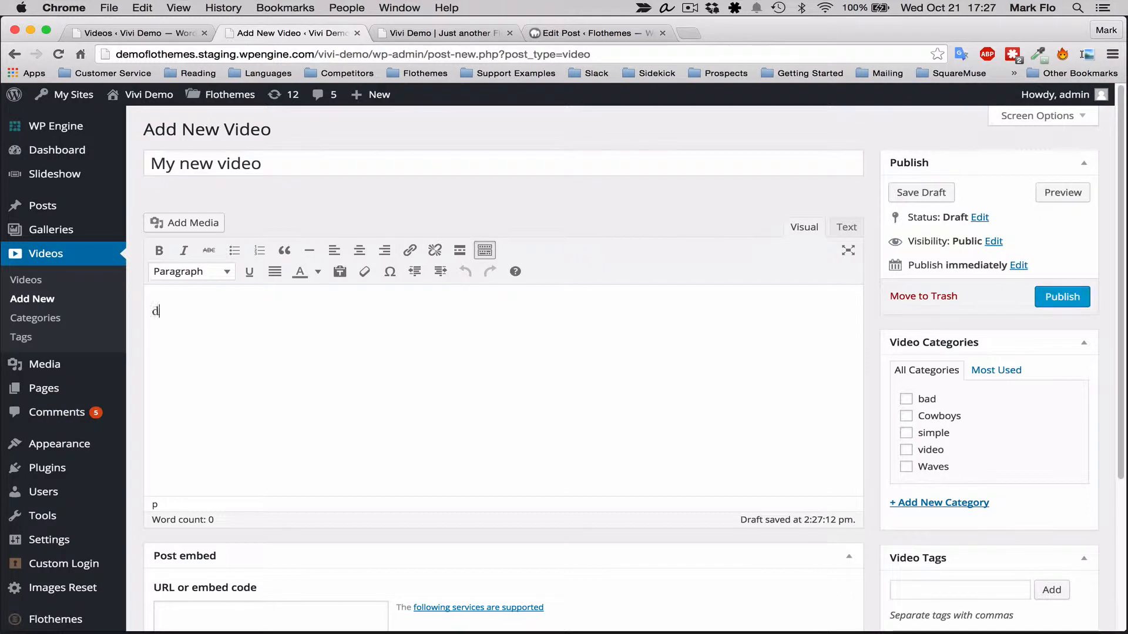
{"action": "type", "text": "escripton if requir"}
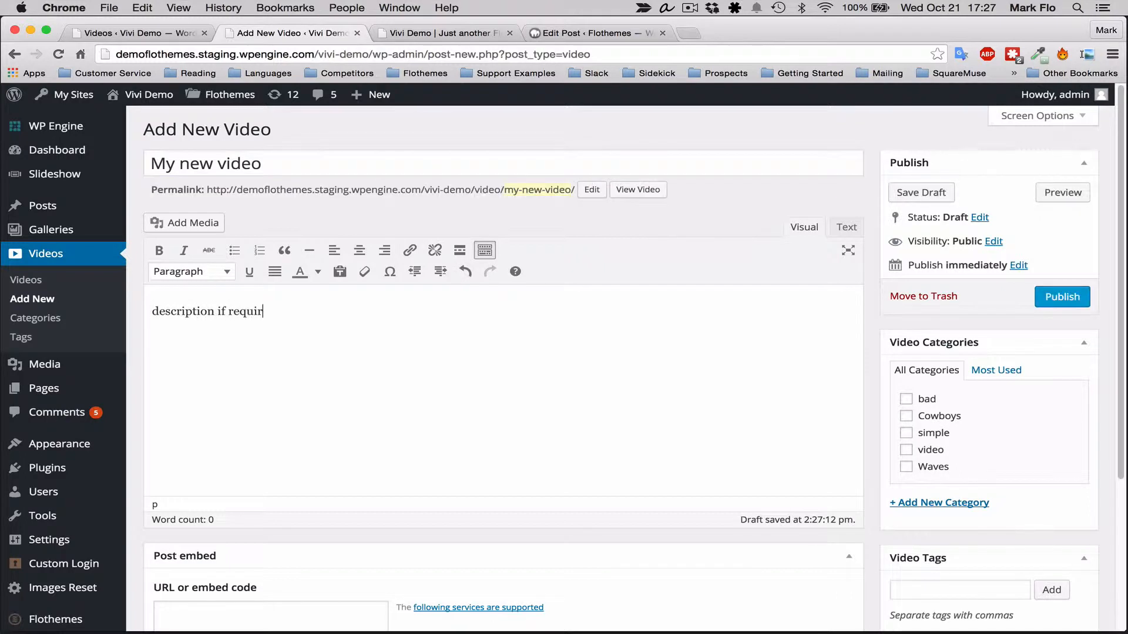
{"action": "type", "text": "ed."}
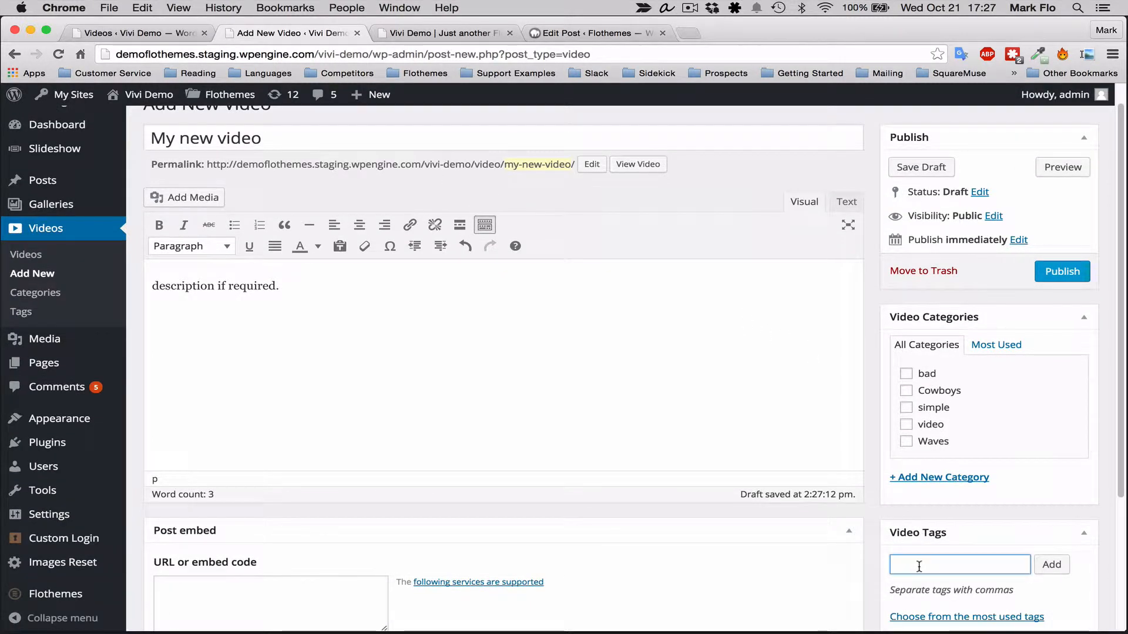
Step: Add the tags 'latest video' and 'vivi', then look up the Amadou Sanfo video on Vimeo
{"action": "type", "text": "latest v"}
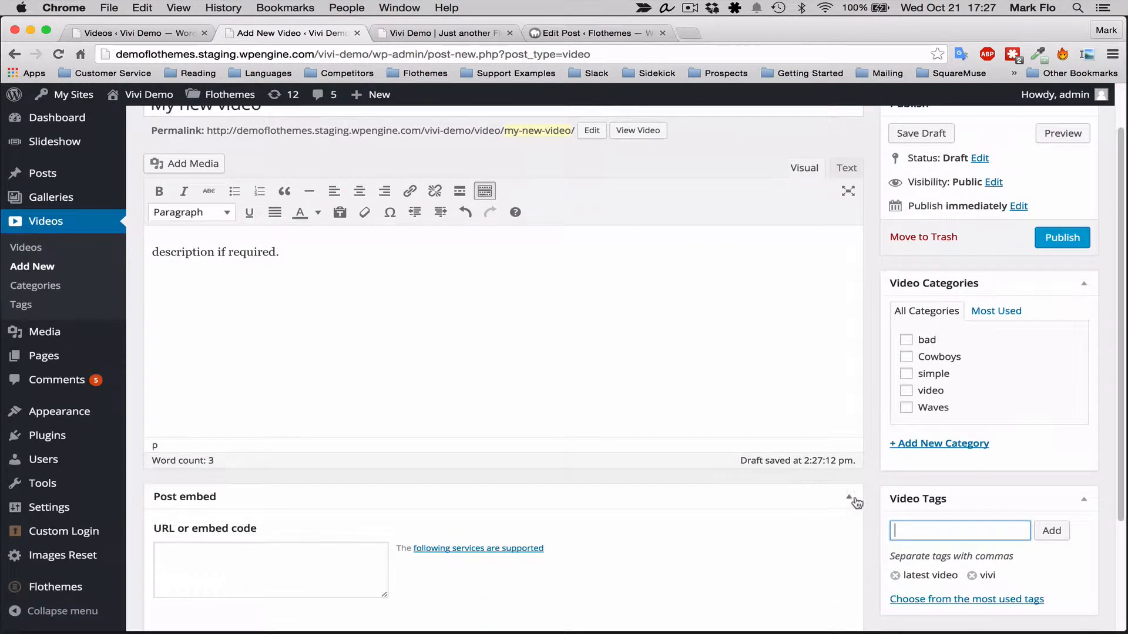
{"action": "scroll", "scroll_direction": "down", "scroll_amount": 3}
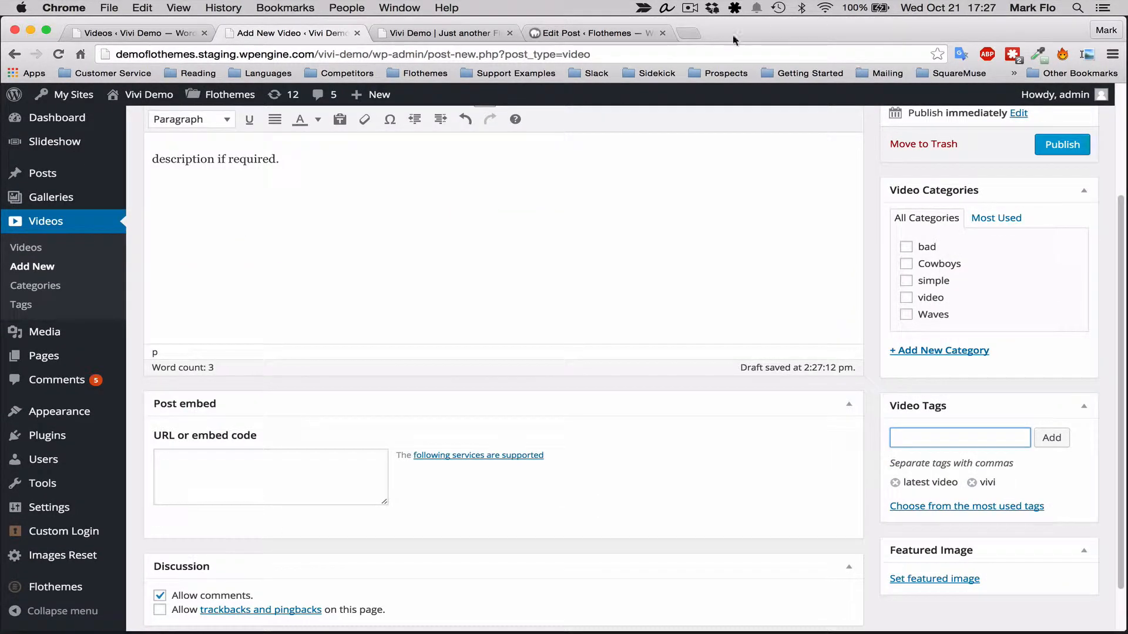
{"action": "type", "text": "vimeo.com"}
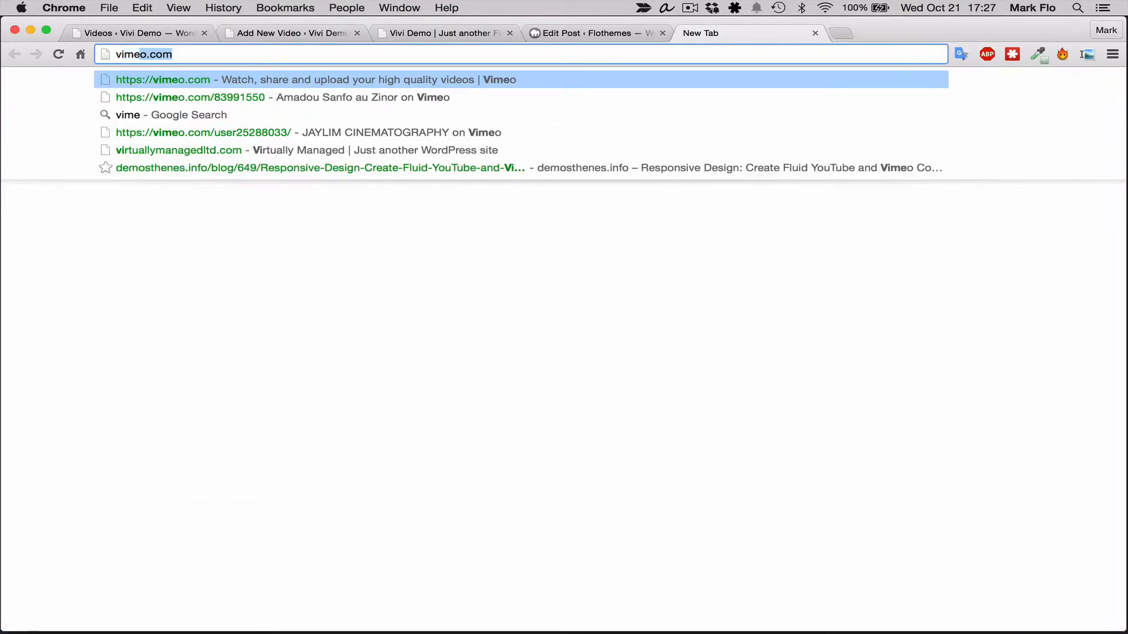
{"action": "left_click", "coordinate": [190, 98]}
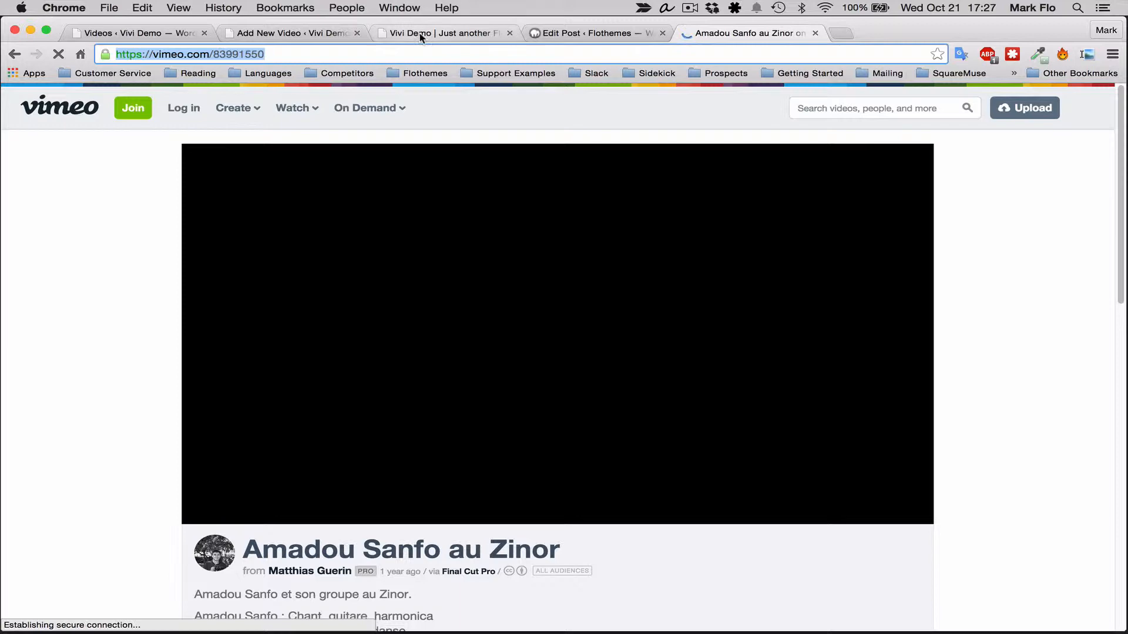
{"action": "left_click", "coordinate": [291, 32]}
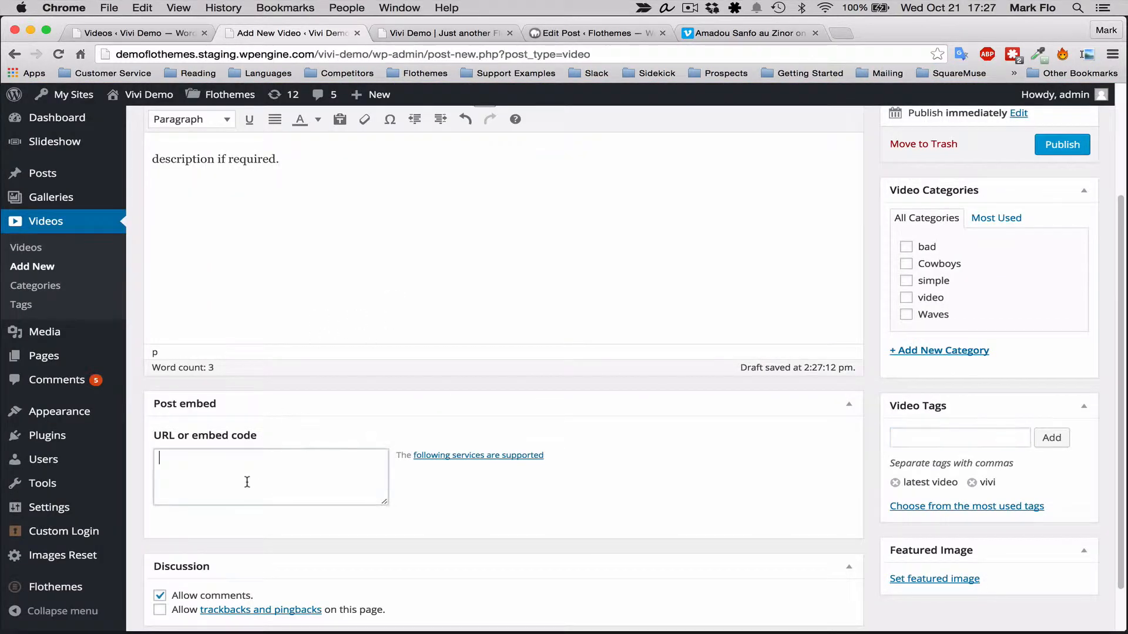
{"action": "type", "text": "https://vimeo.com/83991550"}
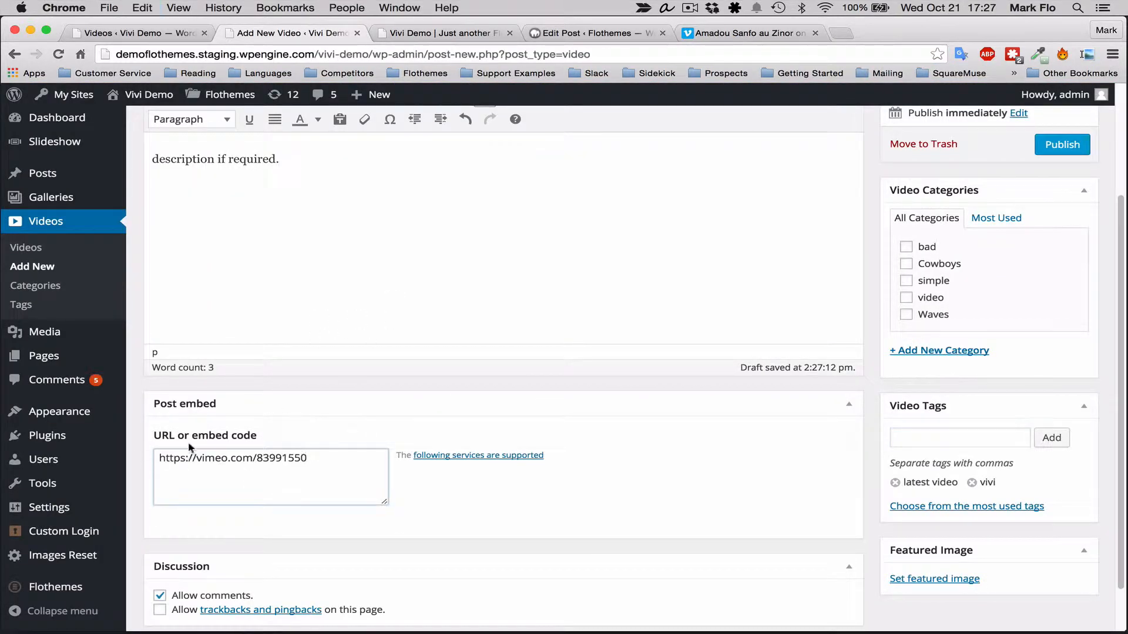
{"action": "mouse_move", "coordinate": [571, 473]}
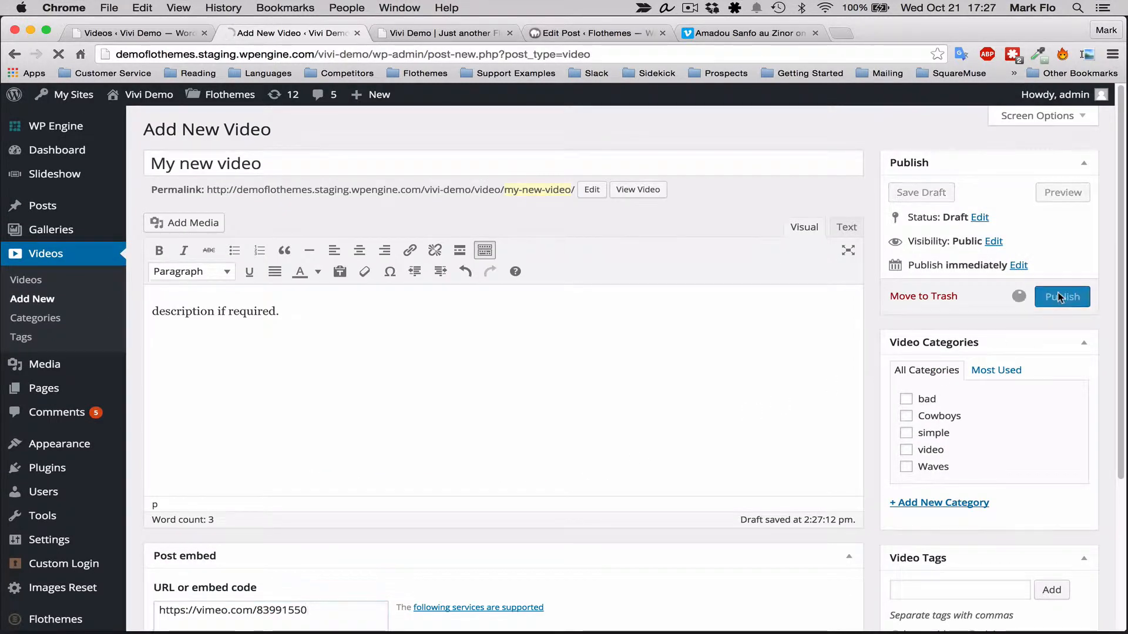
{"action": "left_click", "coordinate": [1062, 296]}
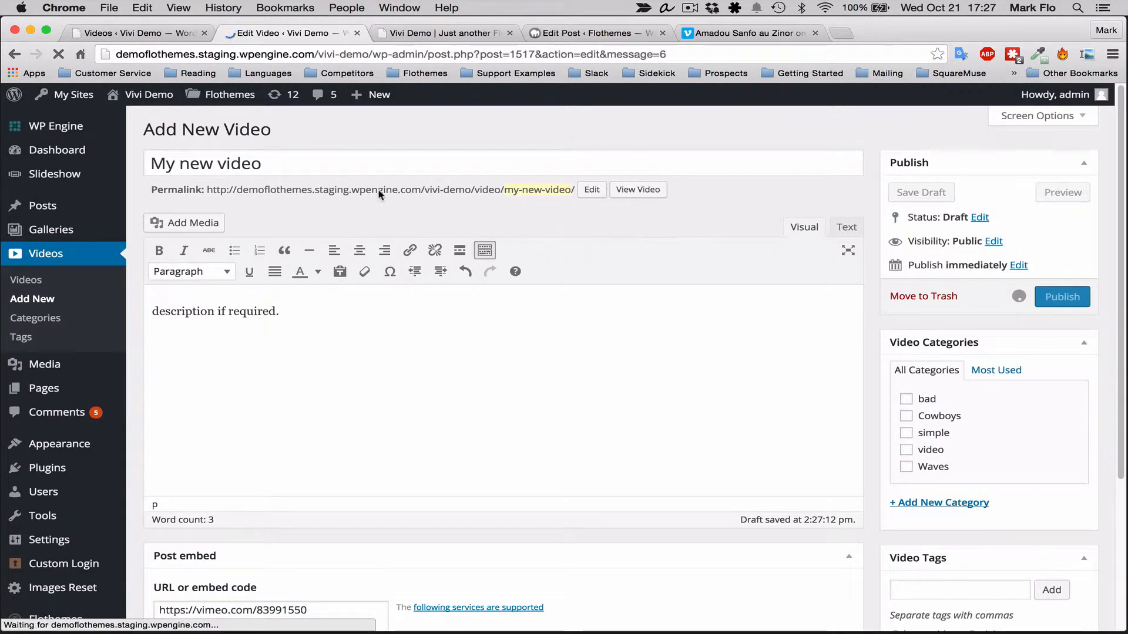
{"action": "left_click", "coordinate": [1062, 296]}
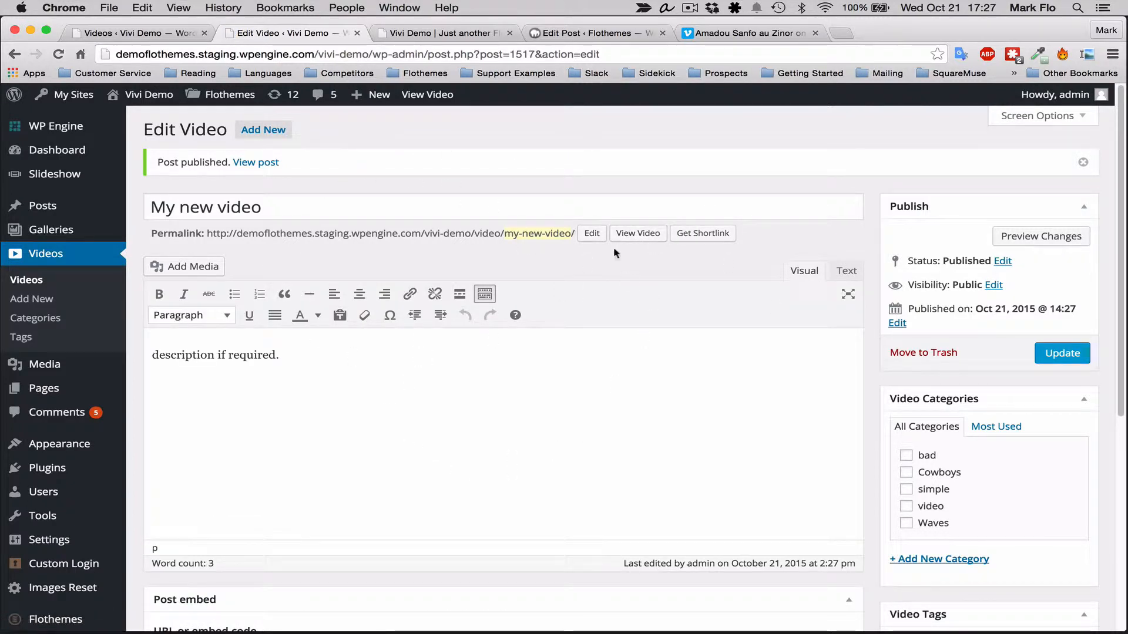
{"action": "left_click", "coordinate": [637, 233]}
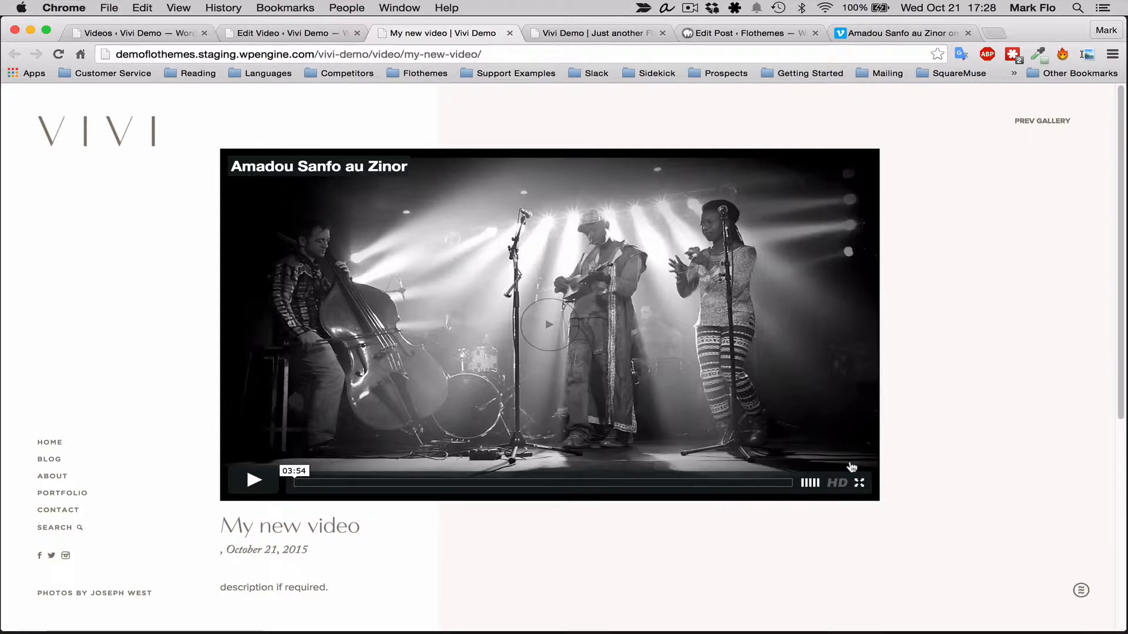
{"action": "left_click", "coordinate": [129, 33]}
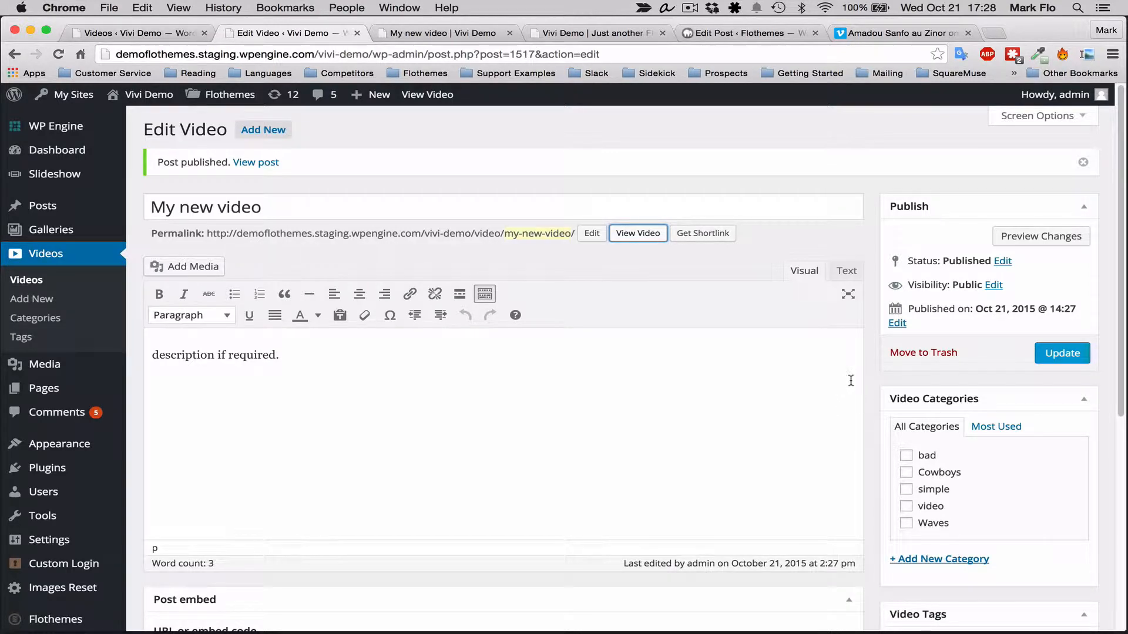
Step: Set the ring-exchange photo from the Media Library as the post's featured image
{"action": "scroll", "scroll_direction": "down", "scroll_amount": 3}
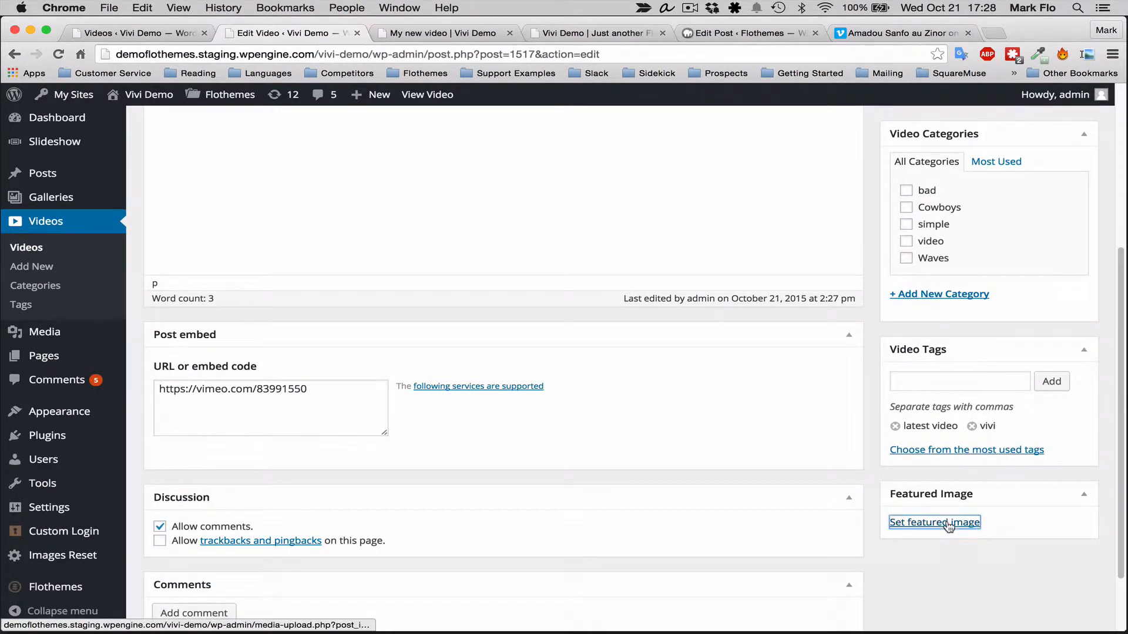
{"action": "left_click", "coordinate": [934, 521]}
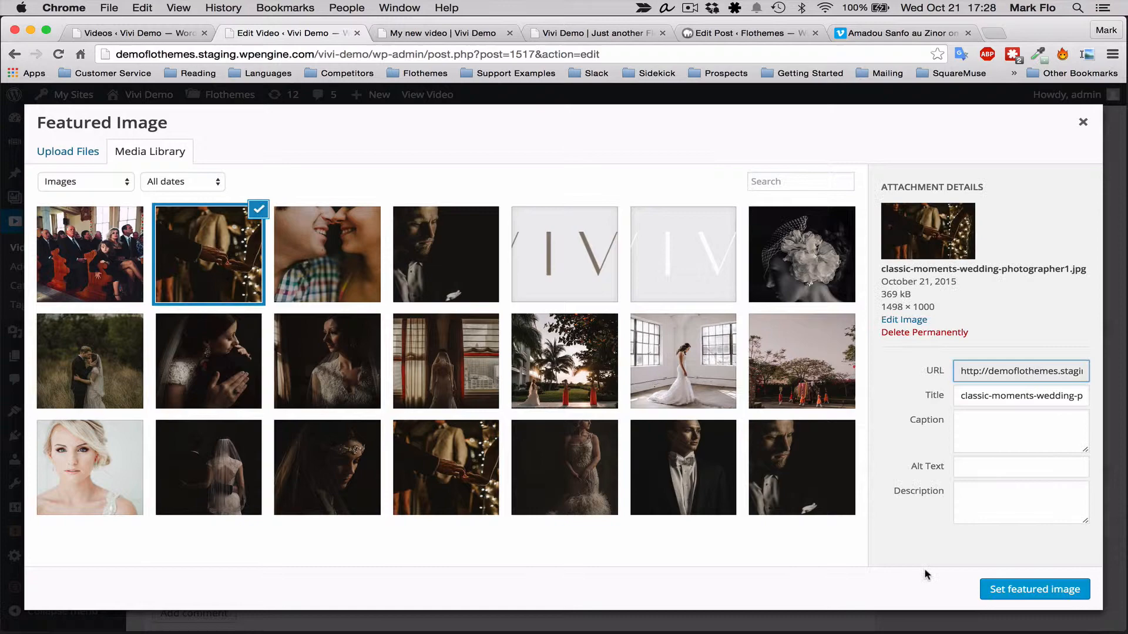
{"action": "left_click", "coordinate": [1034, 589]}
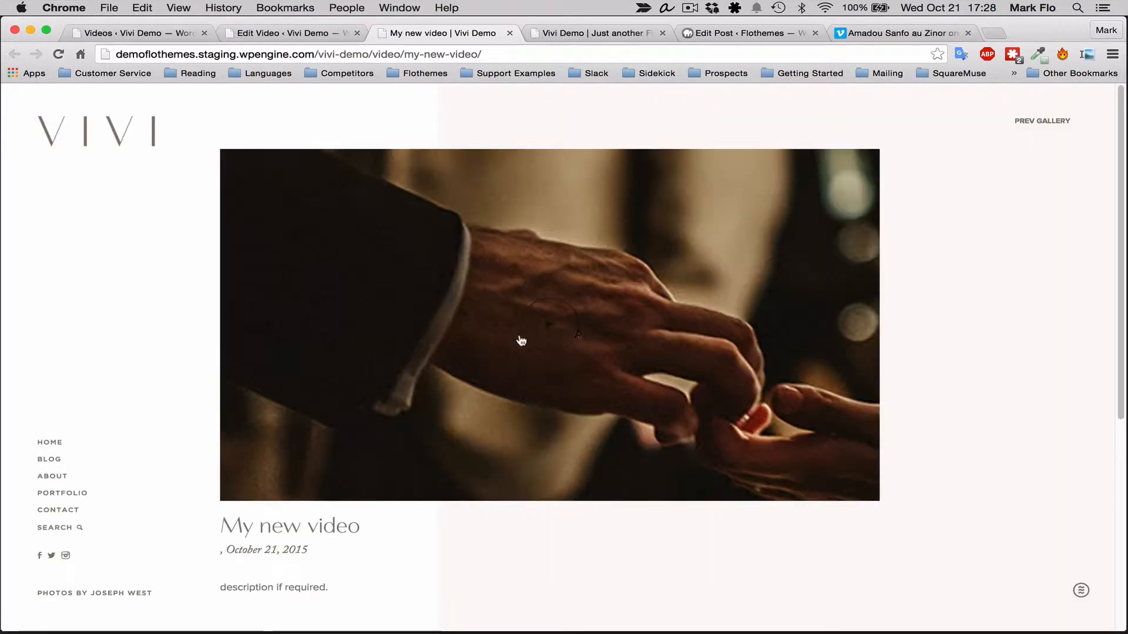
Step: Move to the Hello world! post editor, triggering the leave-page confirmation
{"action": "left_click", "coordinate": [549, 326]}
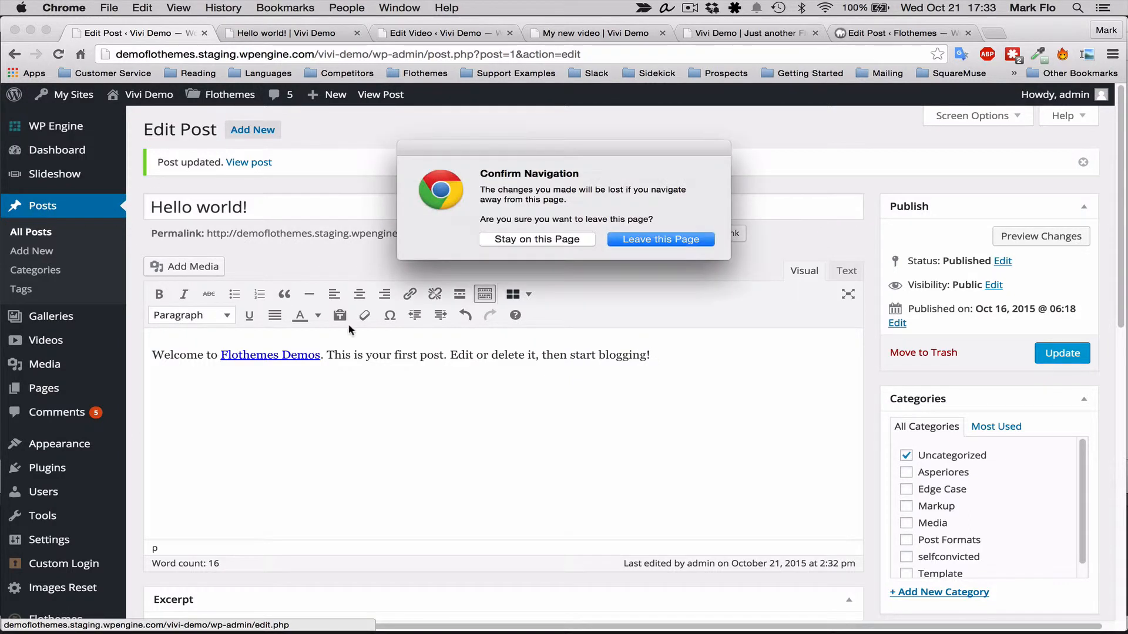
Step: Leave the page, reopen Hello world! from All Posts and delete its old flo_video shortcode text
{"action": "left_click", "coordinate": [659, 239]}
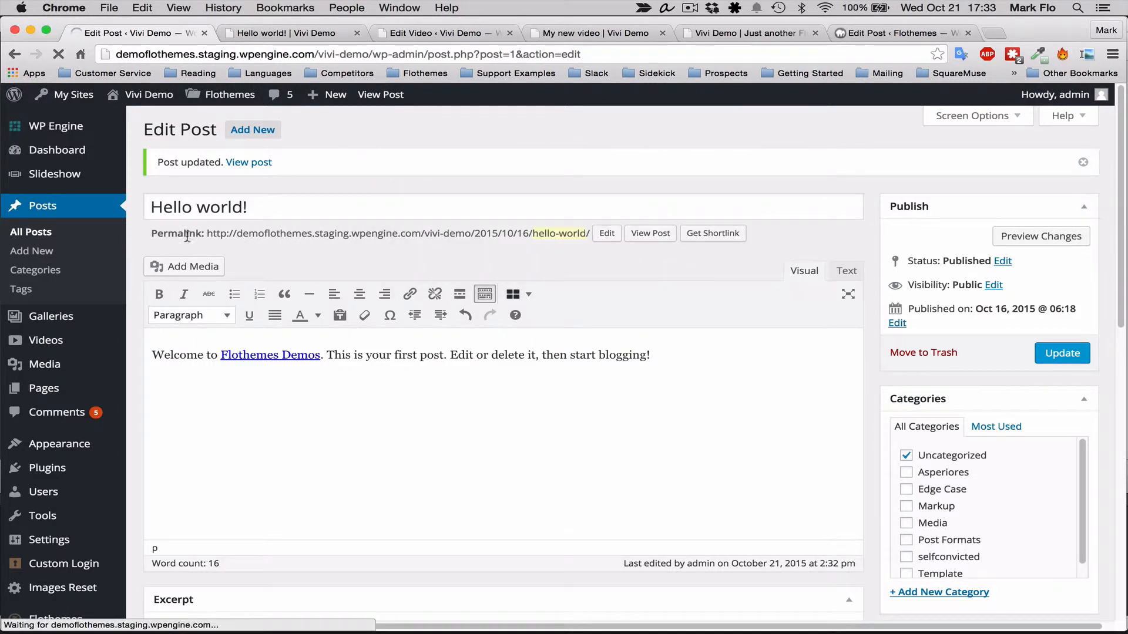
{"action": "left_click", "coordinate": [30, 231]}
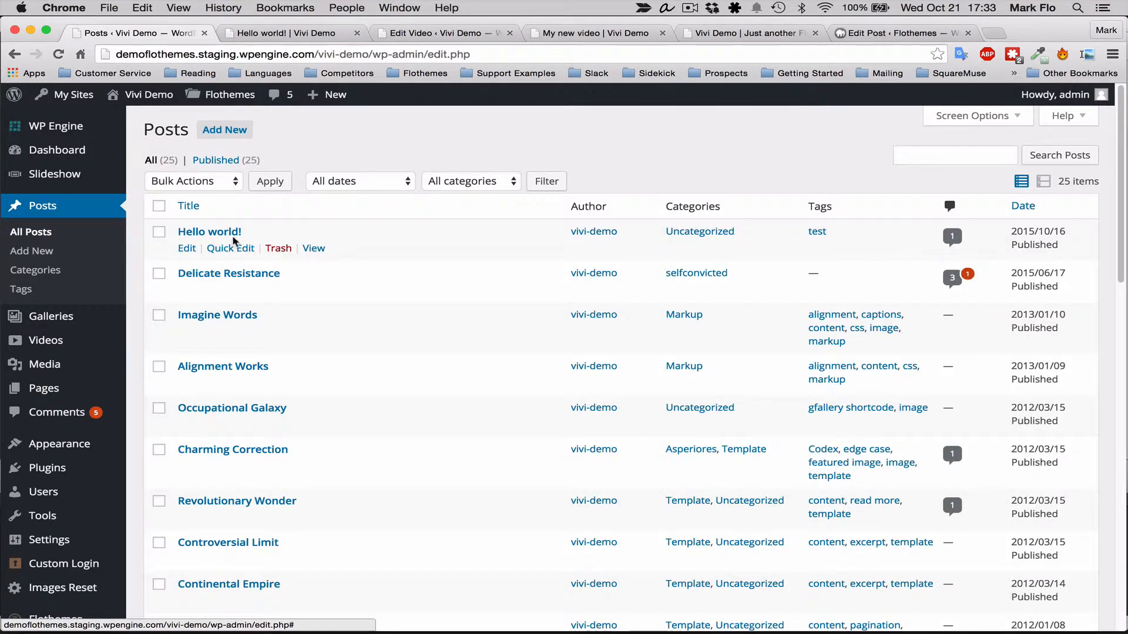
{"action": "left_click", "coordinate": [209, 231]}
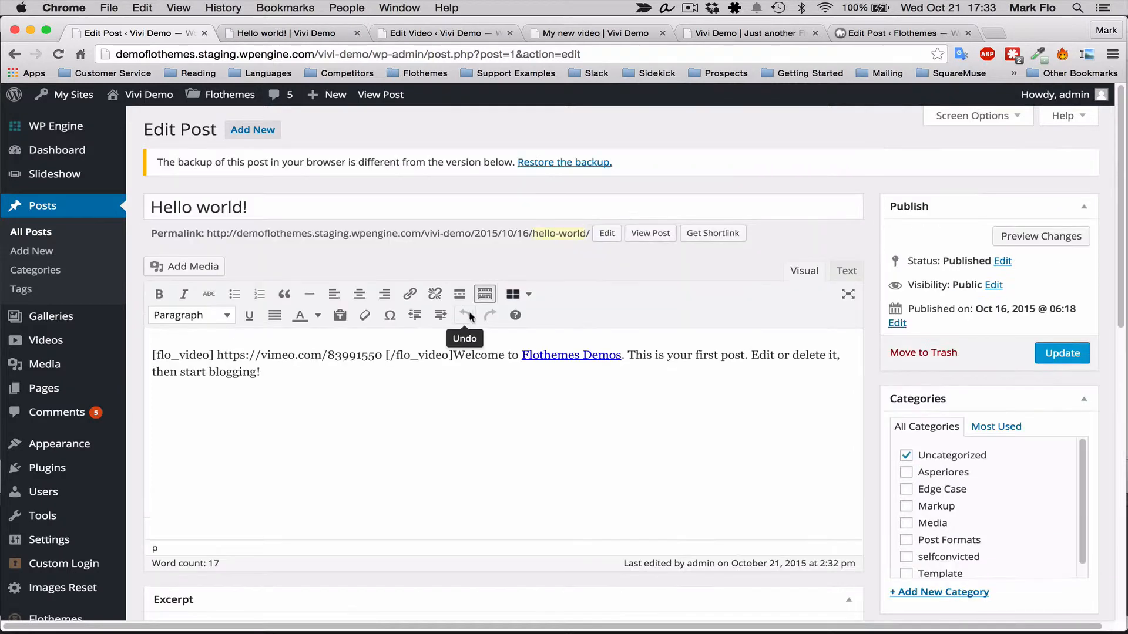
{"action": "left_click_drag", "start_coordinate": [232, 355], "coordinate": [451, 355]}
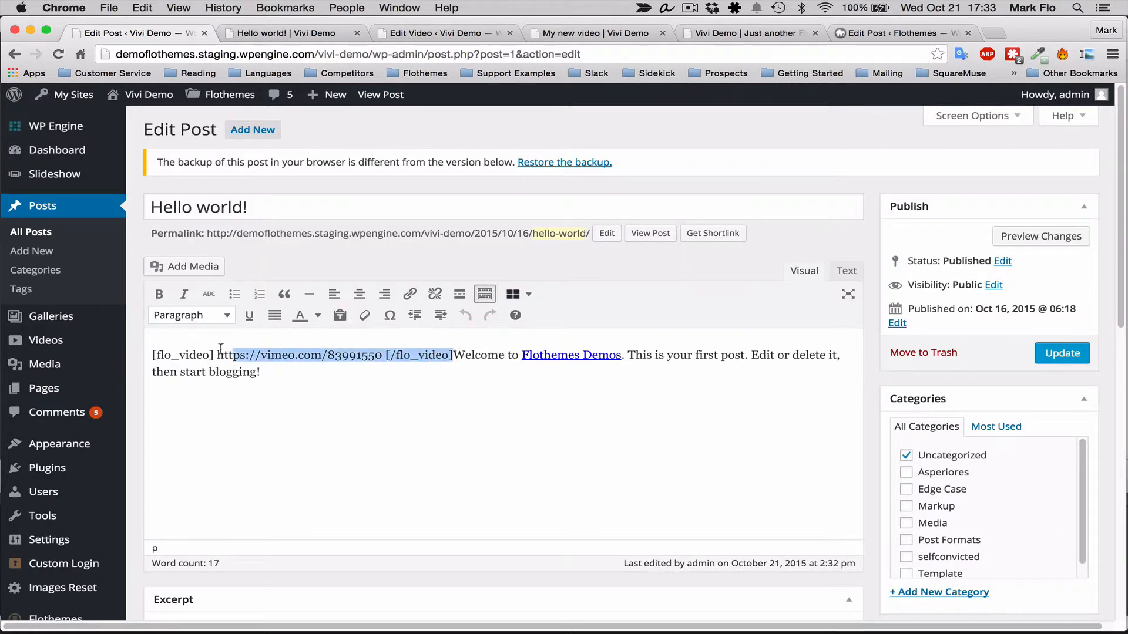
{"action": "key", "text": "Delete"}
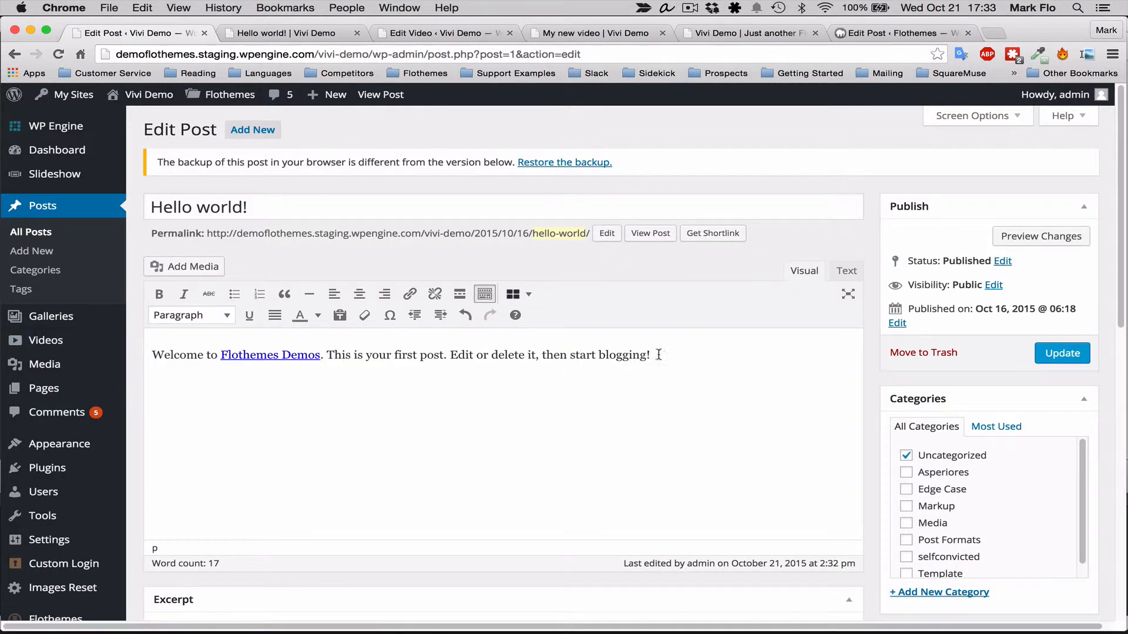
{"action": "mouse_move", "coordinate": [528, 294]}
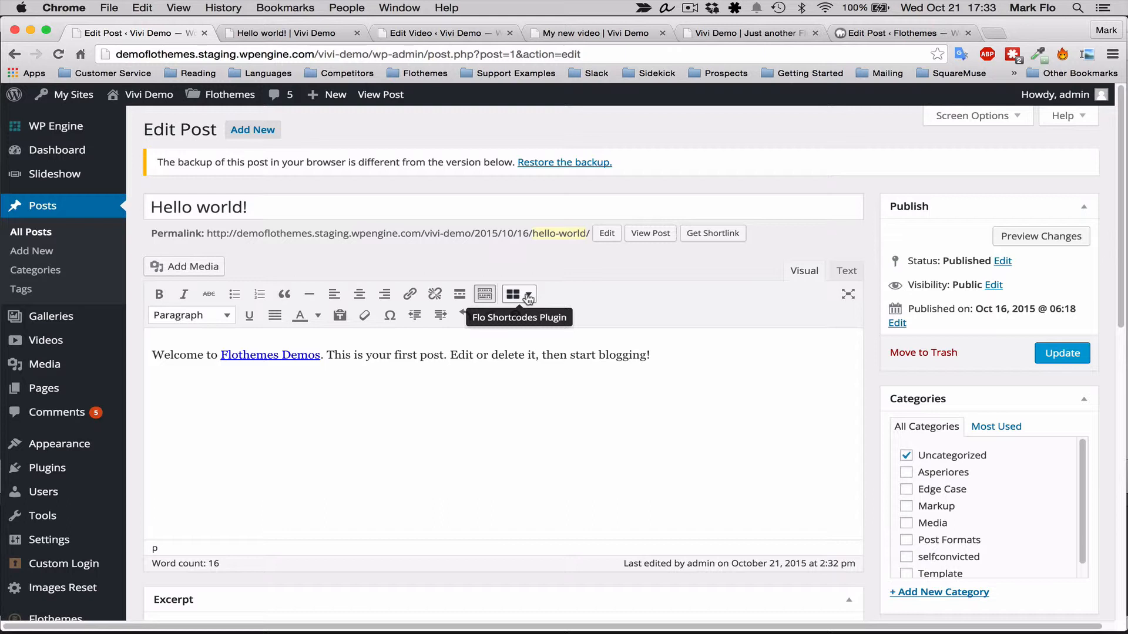
{"action": "left_click", "coordinate": [518, 294]}
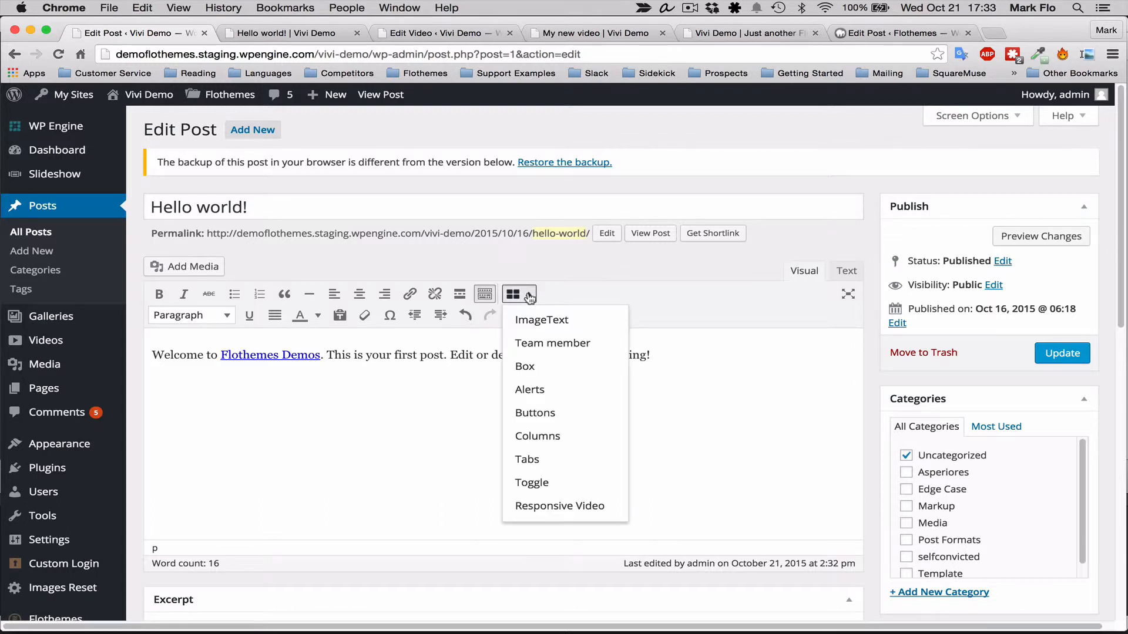
{"action": "mouse_move", "coordinate": [522, 511]}
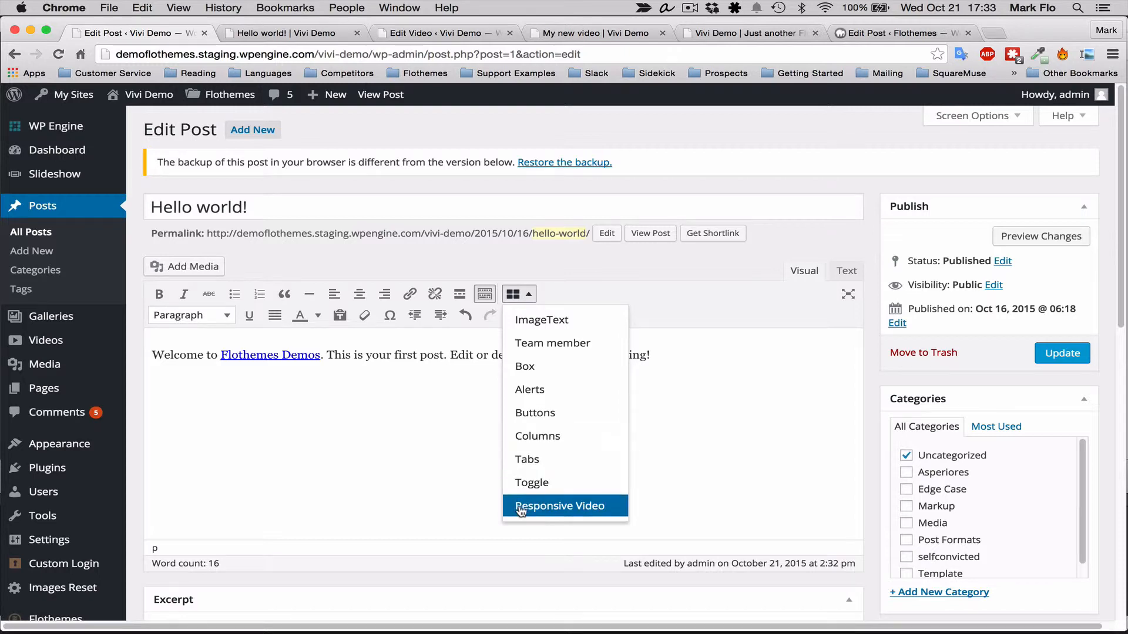
{"action": "left_click", "coordinate": [559, 505]}
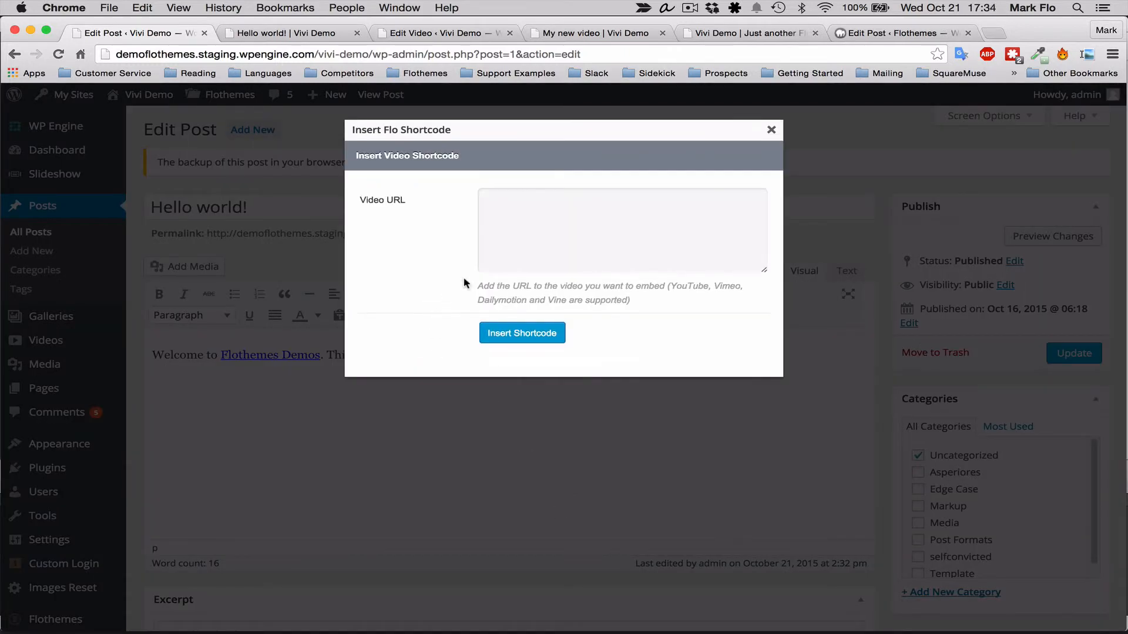
{"action": "type", "text": "https://vimeo.com/83991550"}
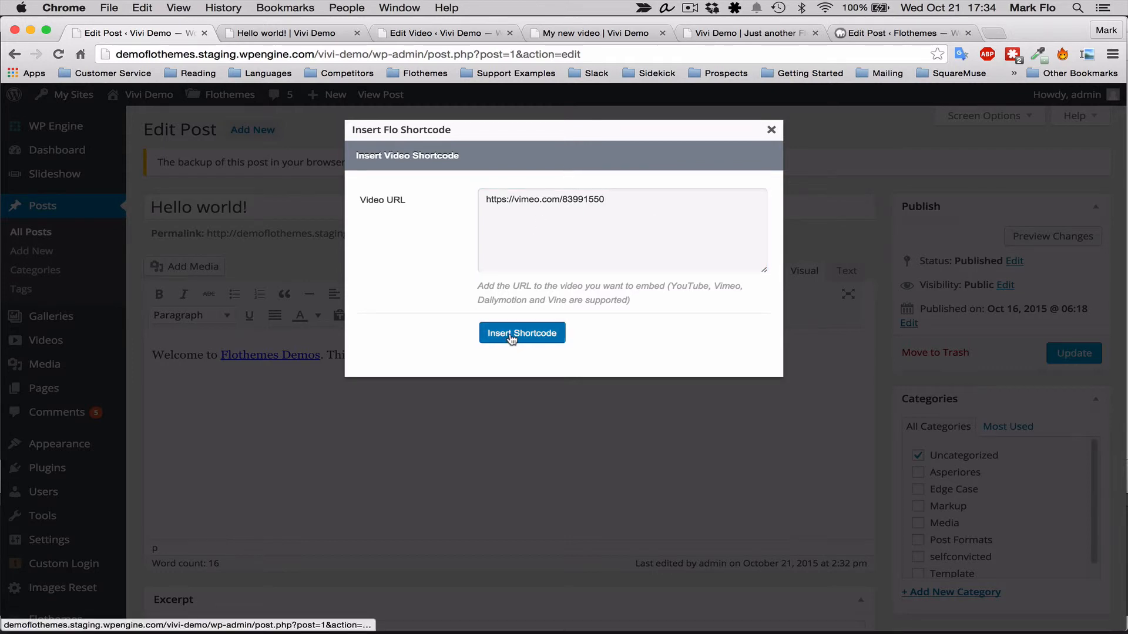
{"action": "left_click", "coordinate": [522, 332]}
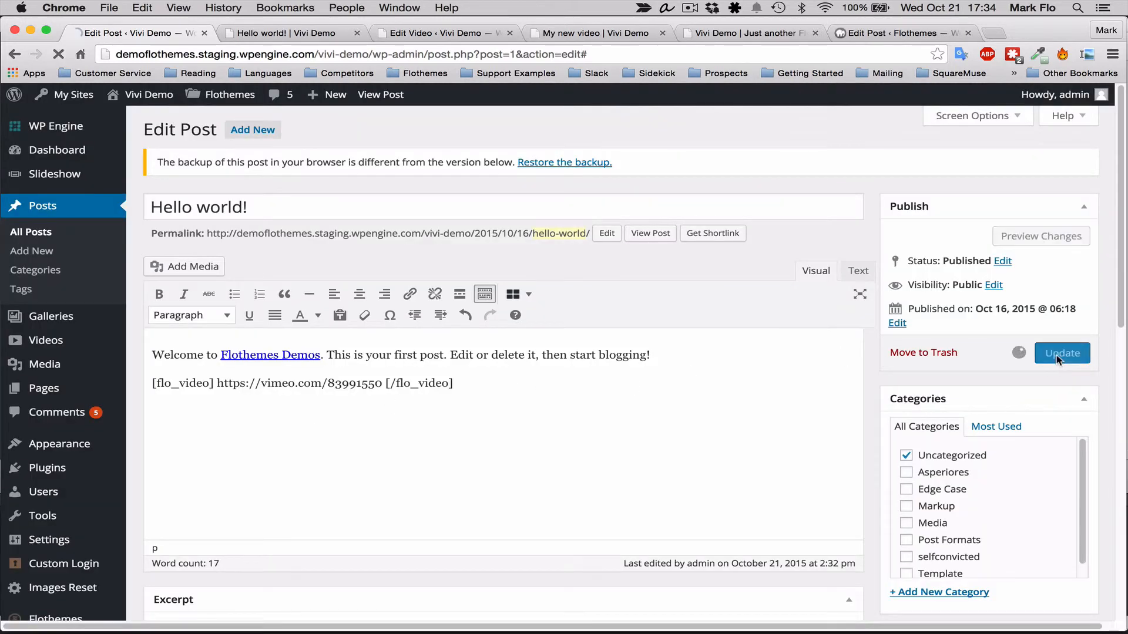
Step: Update Hello world! and view the post live on the site
{"action": "left_click", "coordinate": [1062, 353]}
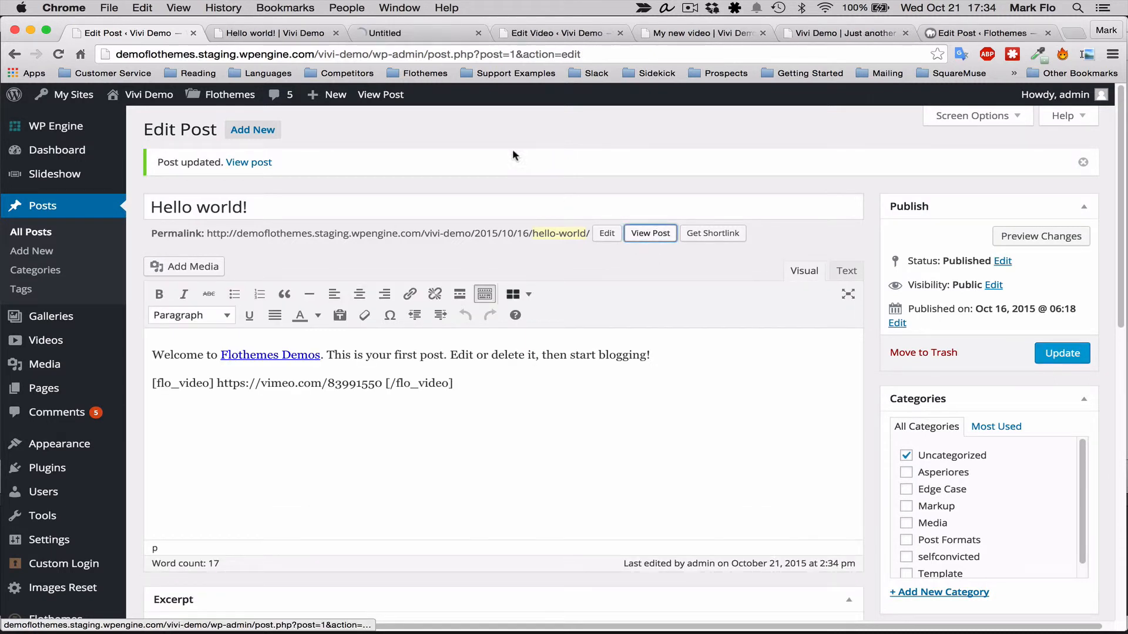
{"action": "left_click", "coordinate": [648, 233]}
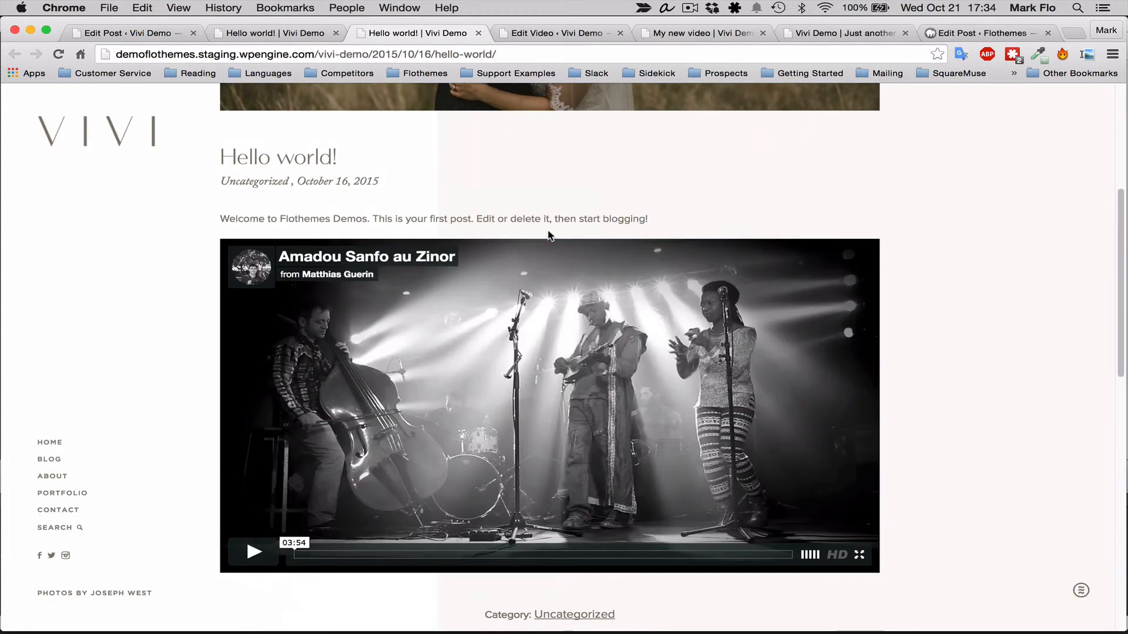
Step: Play the embedded Vimeo video on the live Hello world! page
{"action": "left_click", "coordinate": [253, 553]}
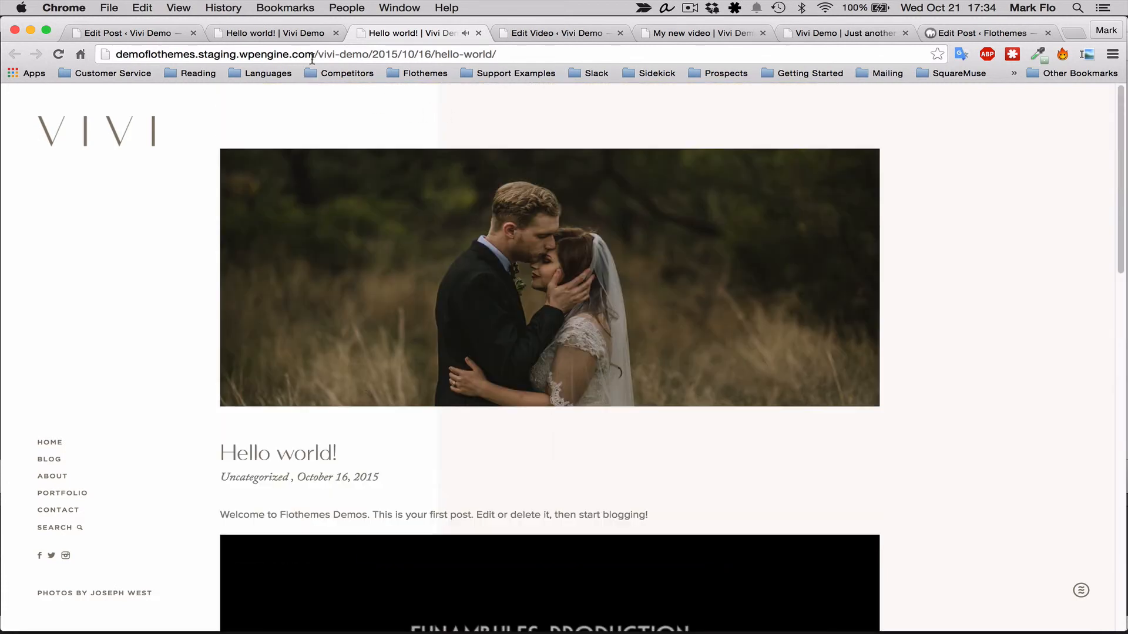
{"action": "mouse_move", "coordinate": [275, 33]}
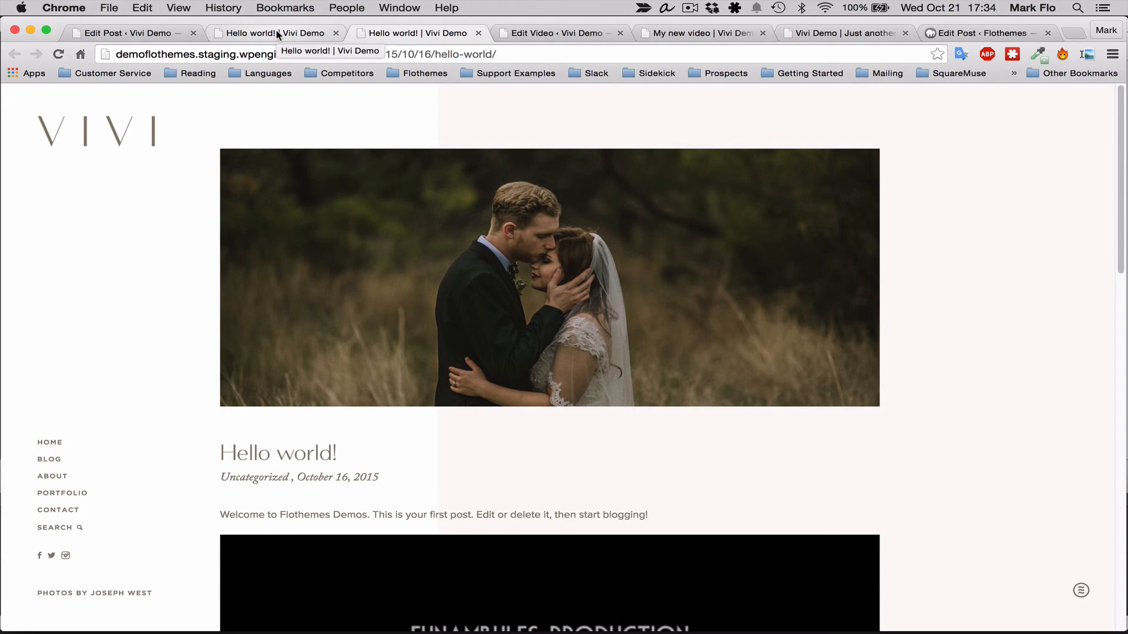